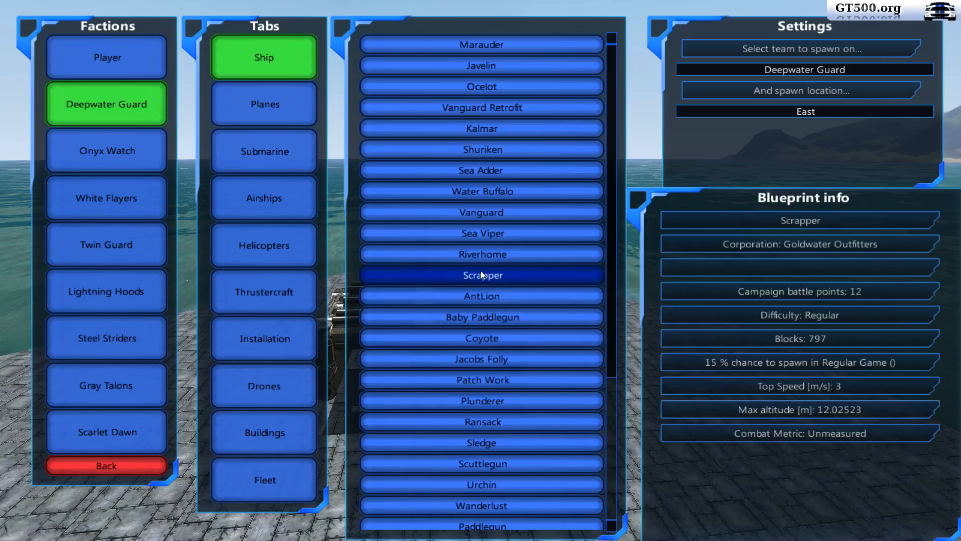
# Step: Spawn a Deepwater Guard Sledge boat to the east as a target
pyautogui.click(481, 441)
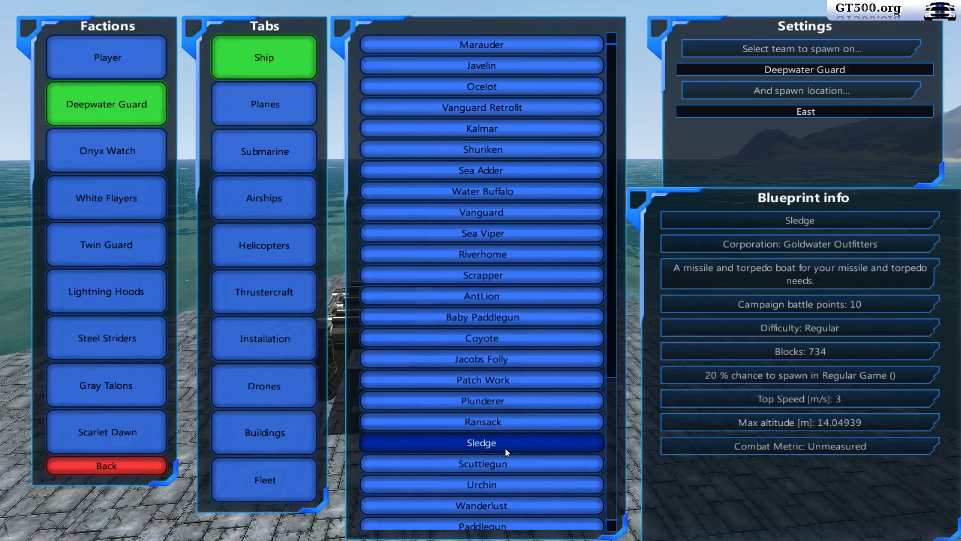
pyautogui.moveTo(506, 434)
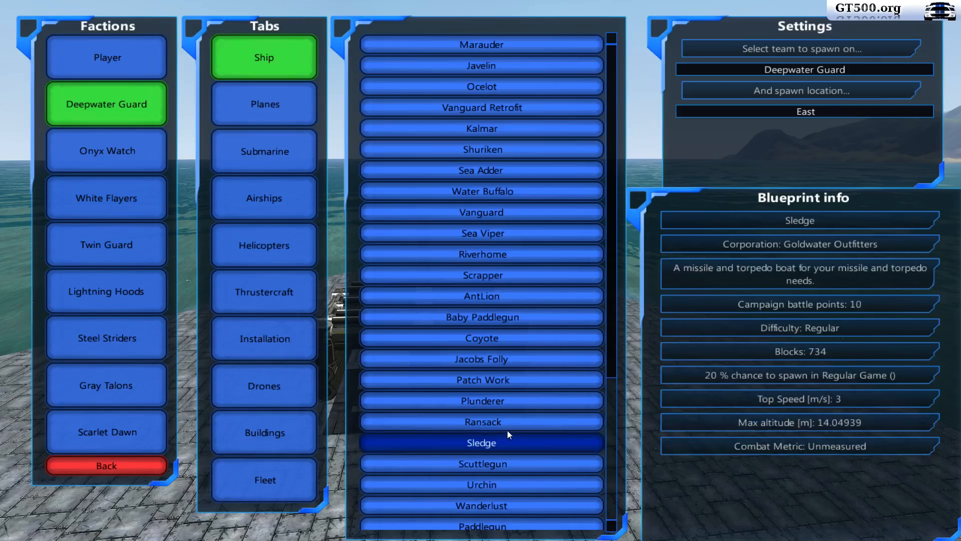
pyautogui.click(481, 421)
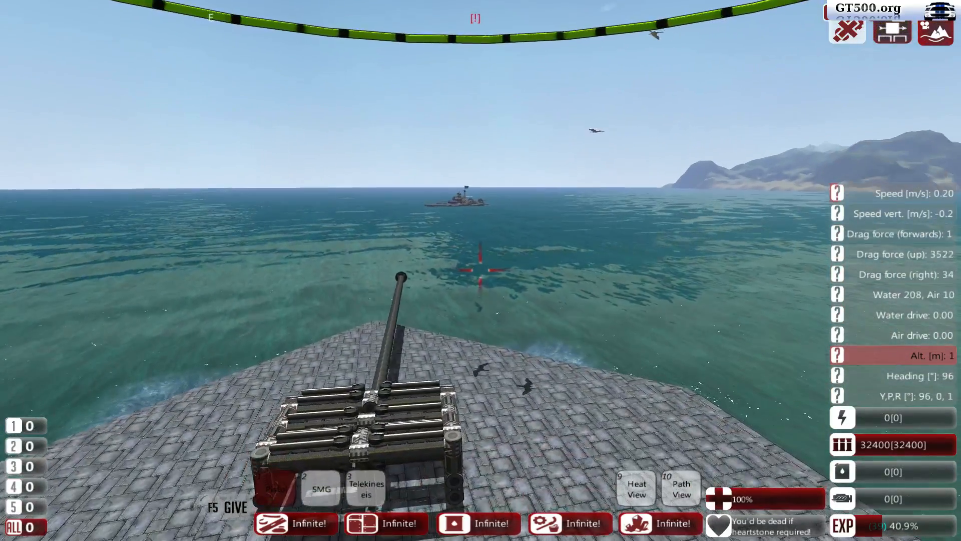
# Step: Fire the cannon from the deck toward the enemy Sledge
pyautogui.click(479, 271)
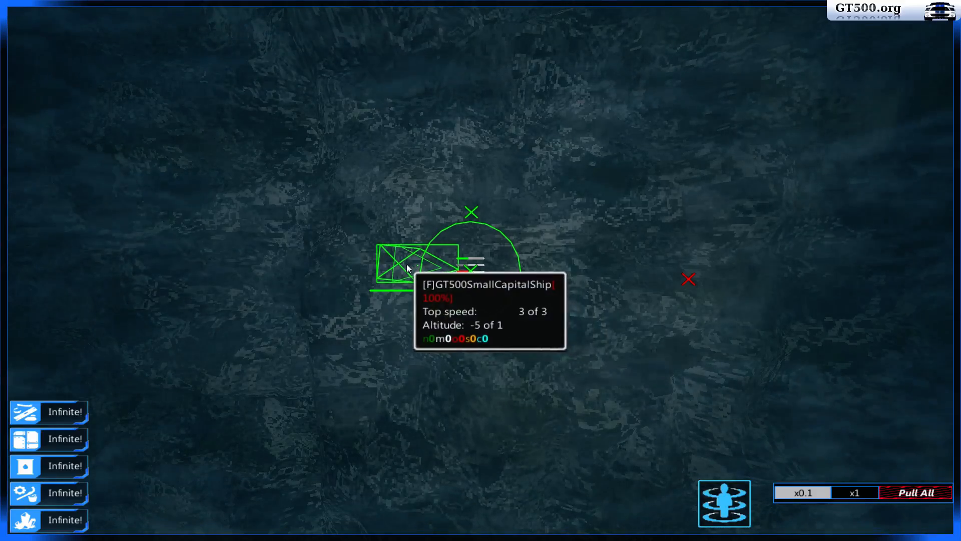
# Step: Select the GT500SmallCapitalShip force on the map and warp back to it
pyautogui.click(404, 268)
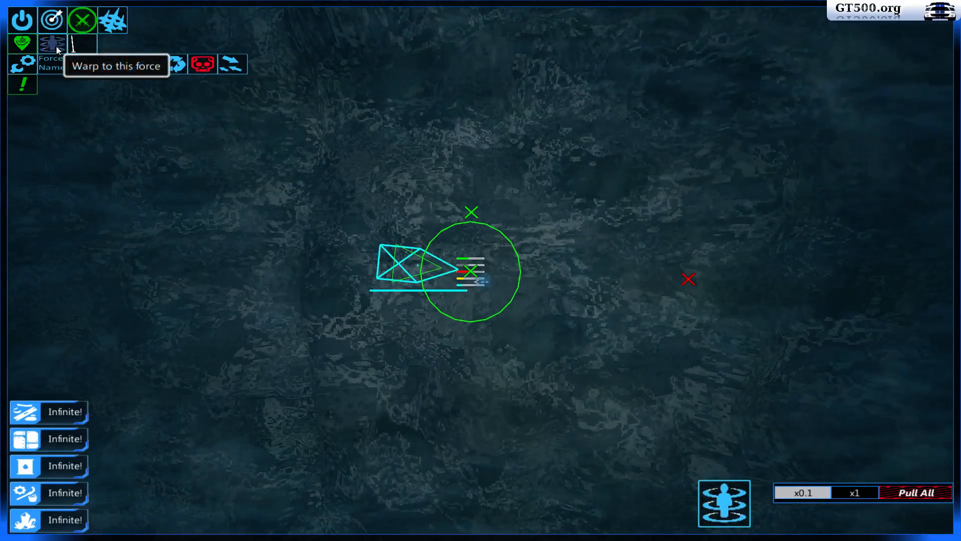
pyautogui.click(53, 43)
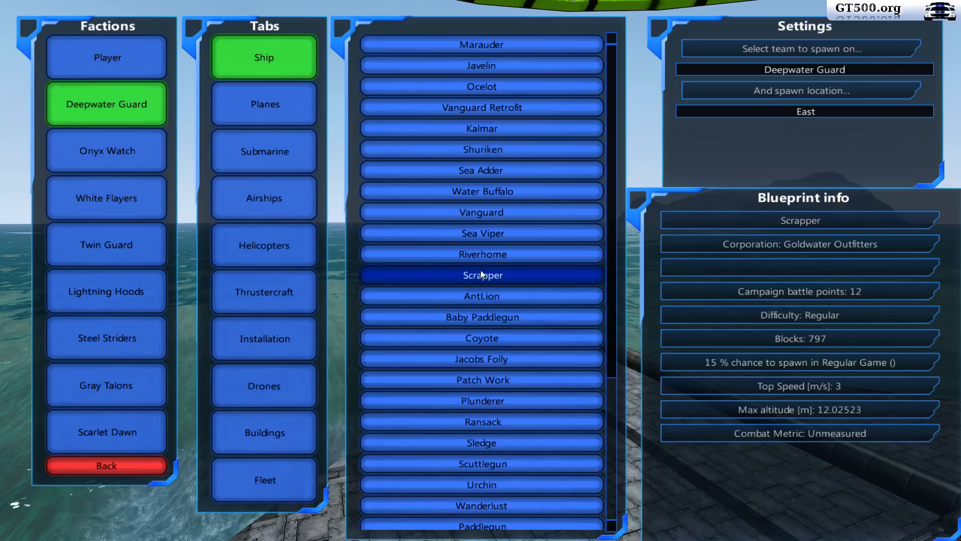
# Step: Spawn the Deepwater Guard Scrapper ship to the east
pyautogui.click(482, 253)
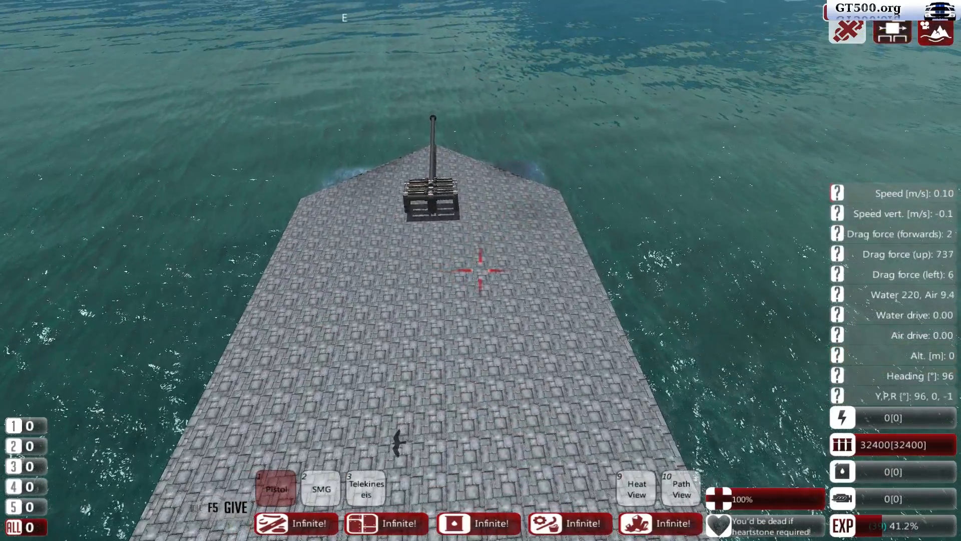
# Step: Bring up the Designer Mode pause menu with Escape
pyautogui.press('Escape')
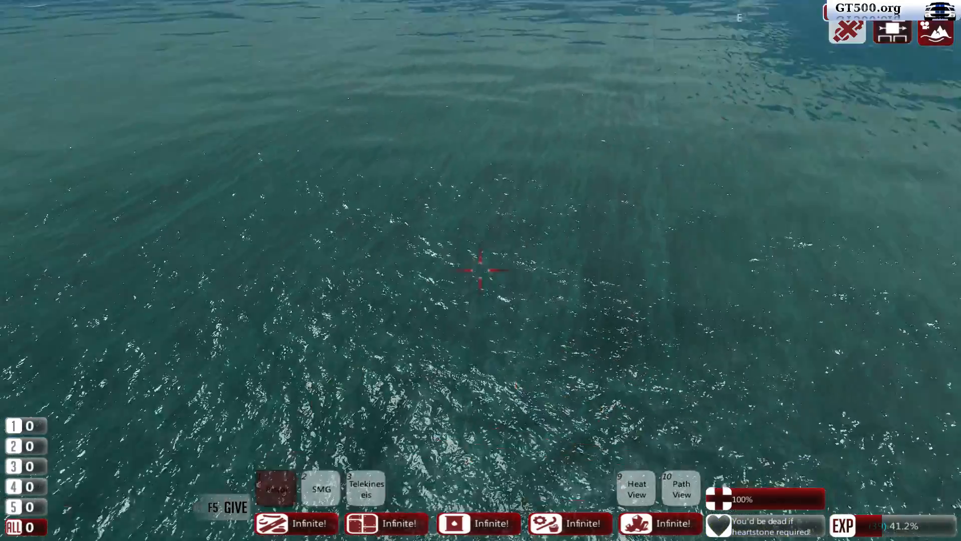
pyautogui.press('Escape')
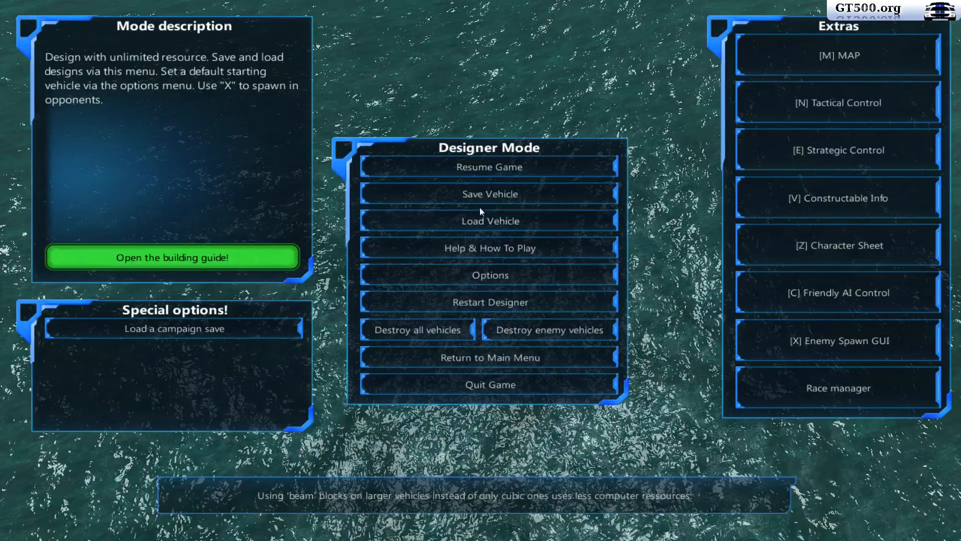
# Step: Load a fresh copy of the GT500SmallCapitalShip design onto the water
pyautogui.click(490, 220)
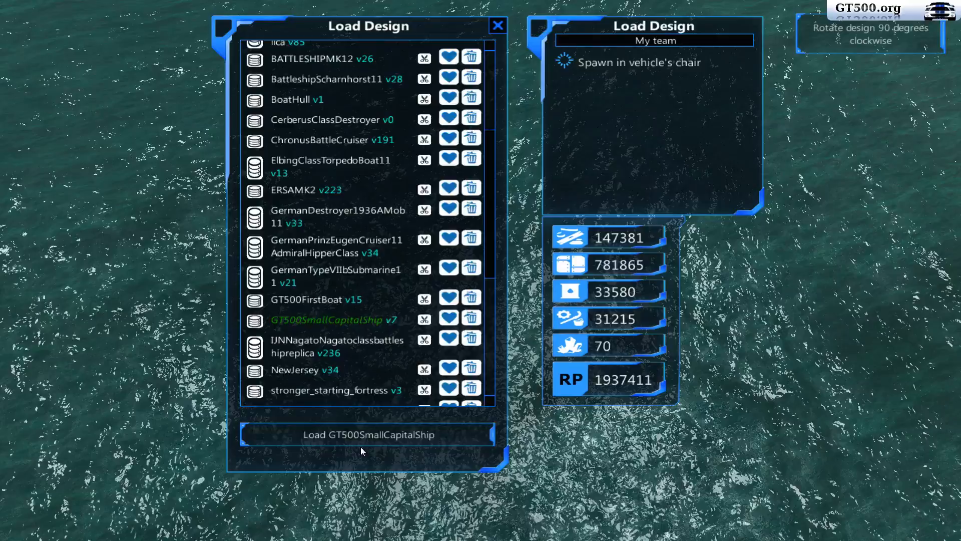
pyautogui.click(367, 434)
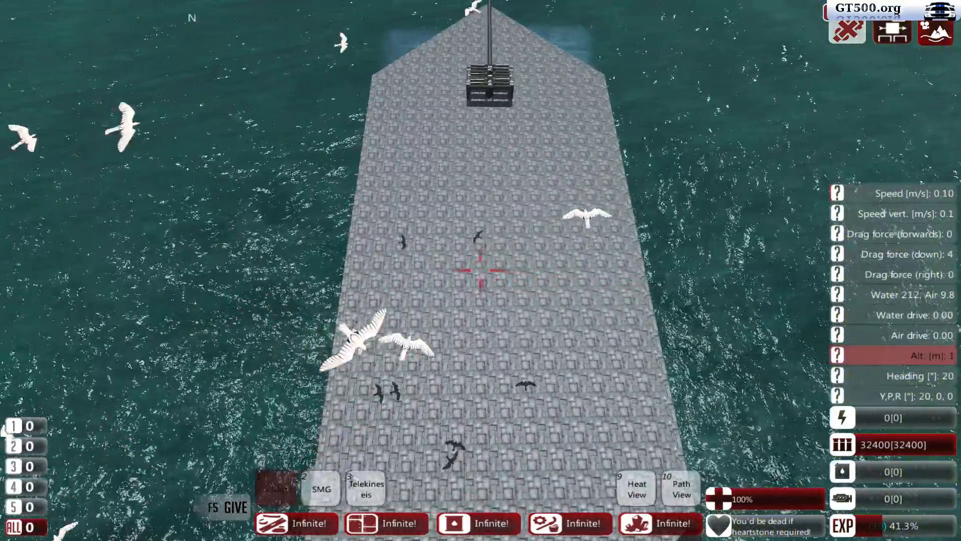
# Step: From the Designer Mode menu, spawn the Deepwater Guard Coyote as an enemy ship
pyautogui.press('Escape')
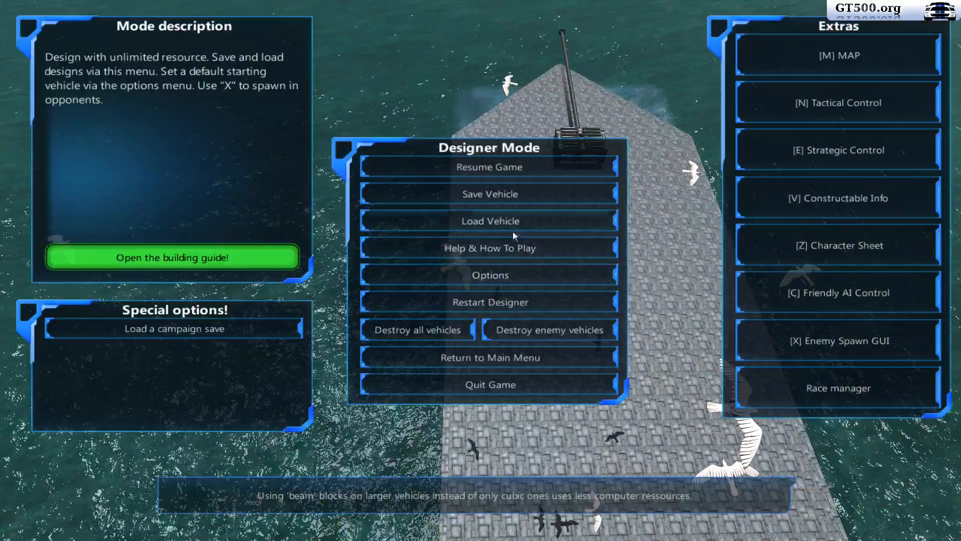
pyautogui.click(416, 329)
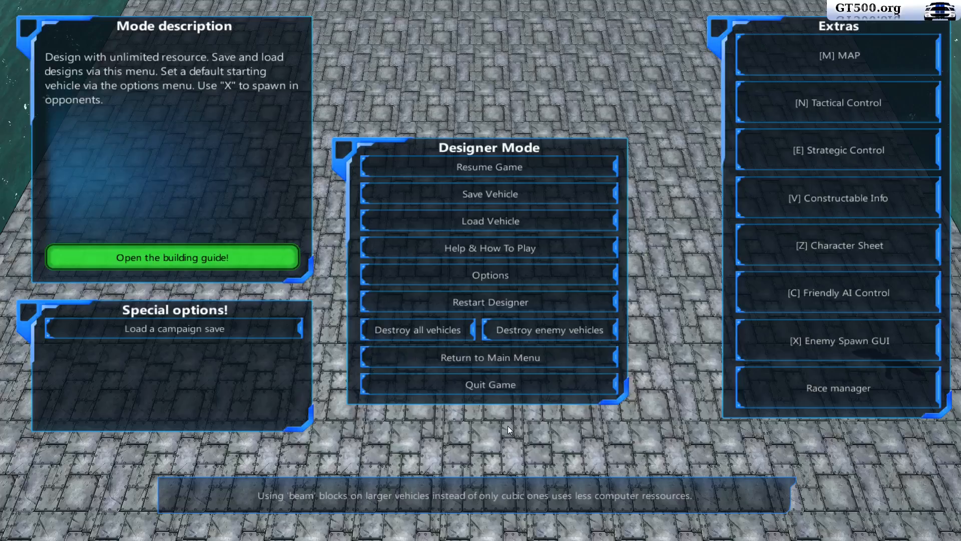
pyautogui.click(488, 167)
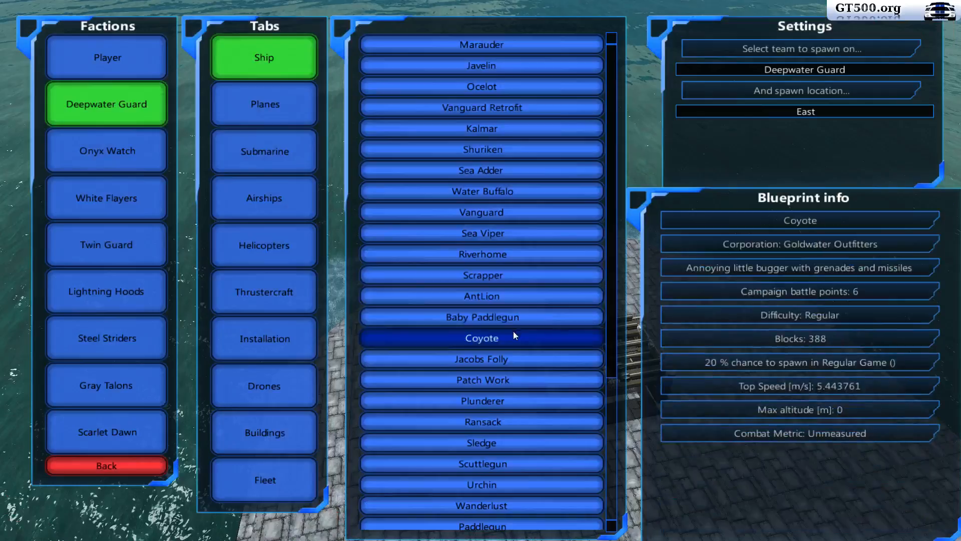
pyautogui.click(482, 401)
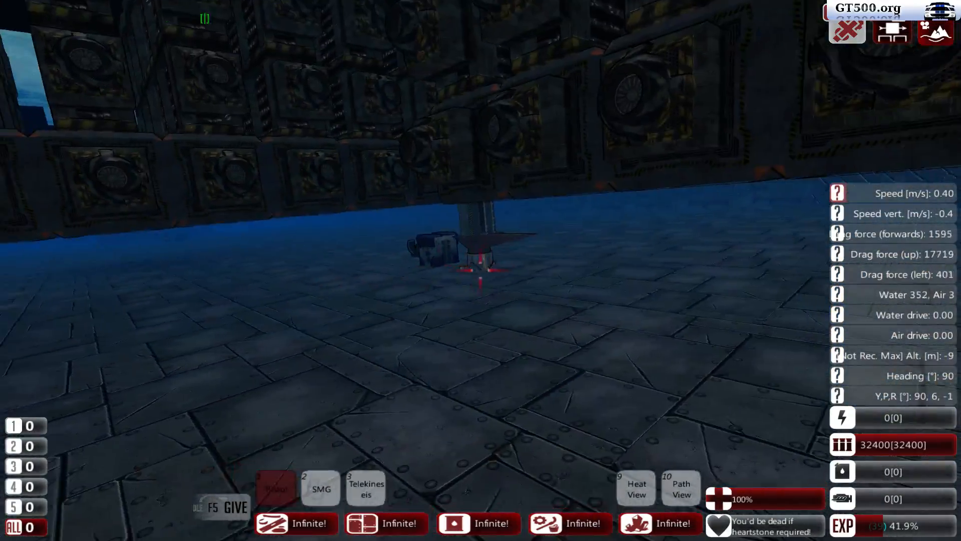
# Step: Bring up the Designer Mode menu to reach Destroy all vehicles
pyautogui.press('w')
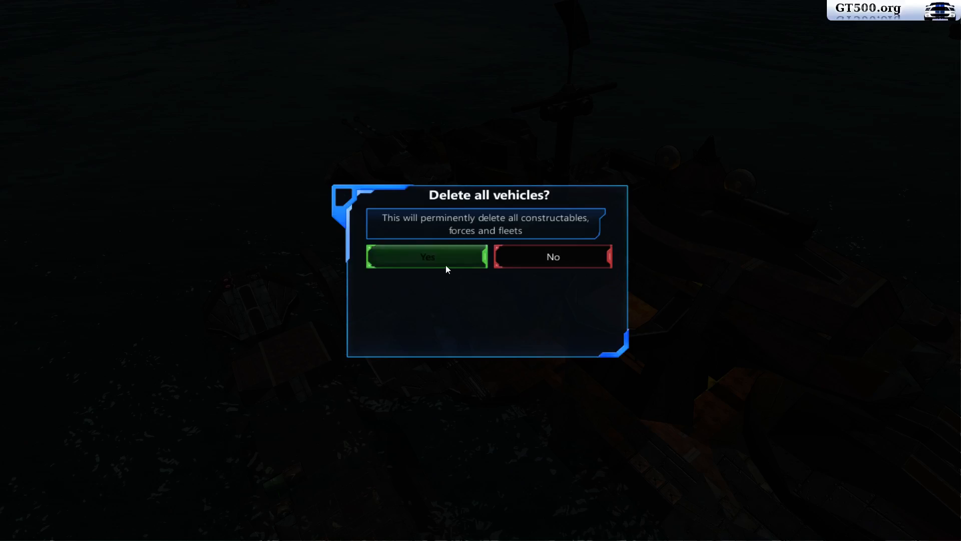
# Step: Confirm deleting all vehicles and resume the game
pyautogui.click(427, 256)
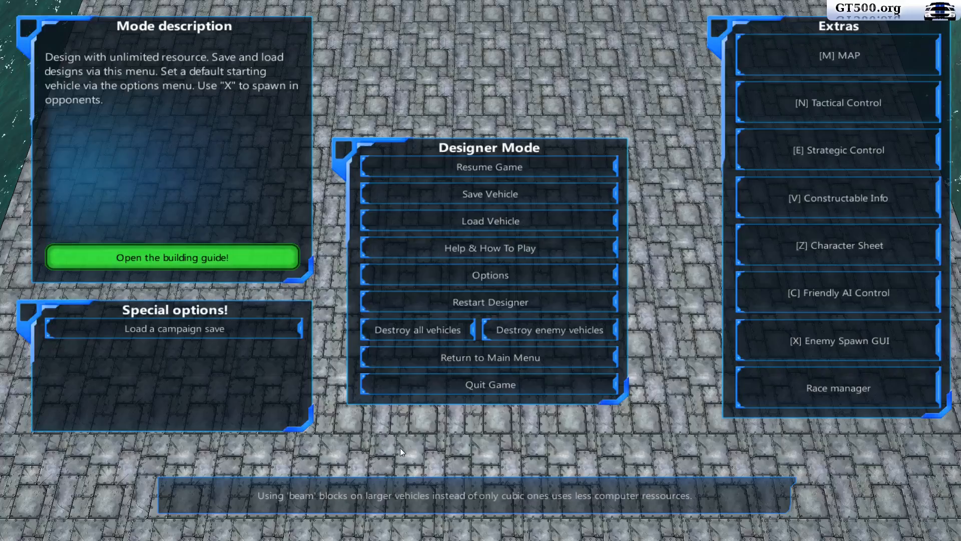
pyautogui.click(489, 167)
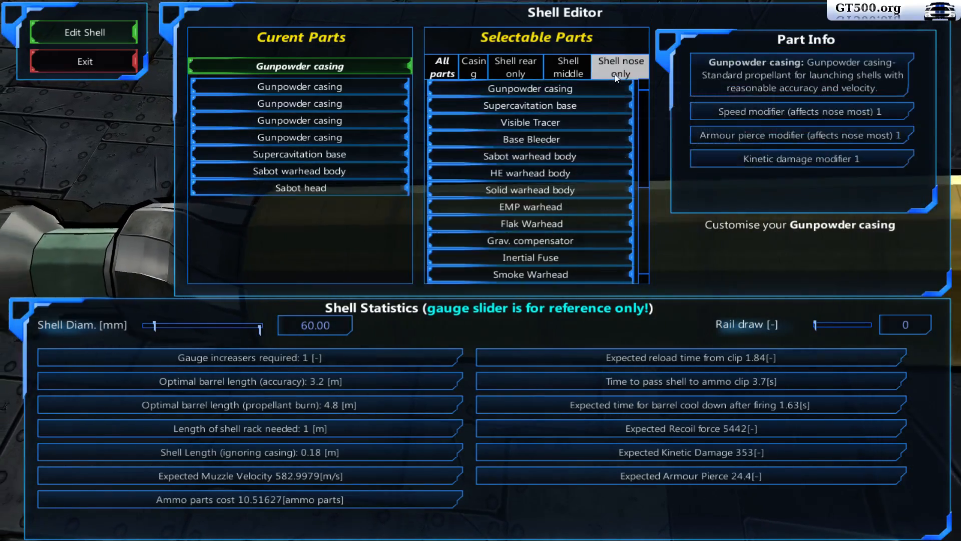
# Step: Filter the Shell Editor part lists by casing and shell rear parts for the HE rebuild
pyautogui.click(473, 67)
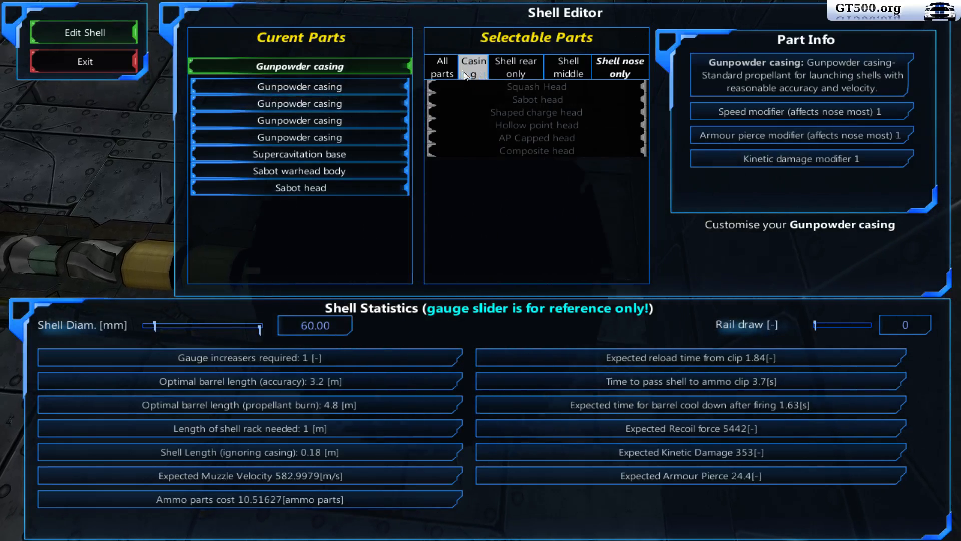
pyautogui.moveTo(567, 67)
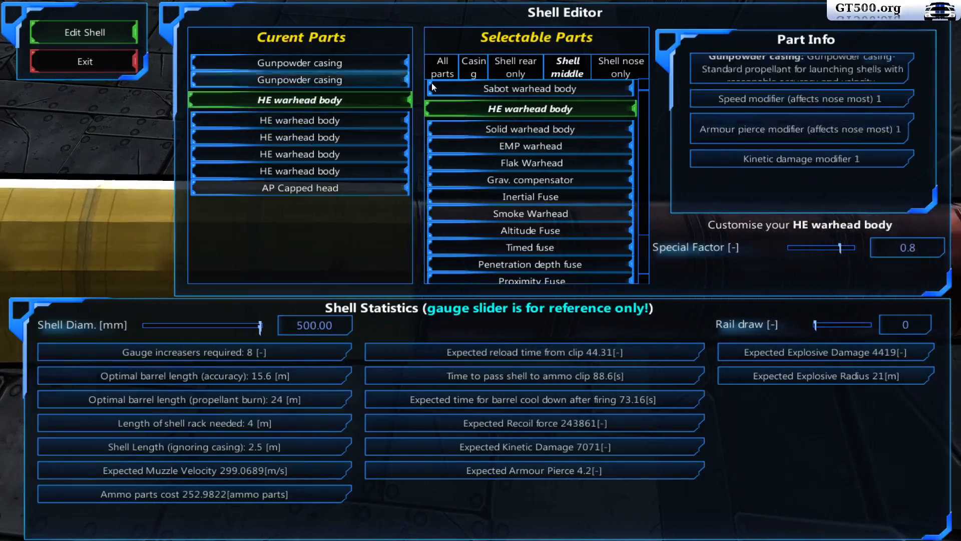
pyautogui.click(473, 66)
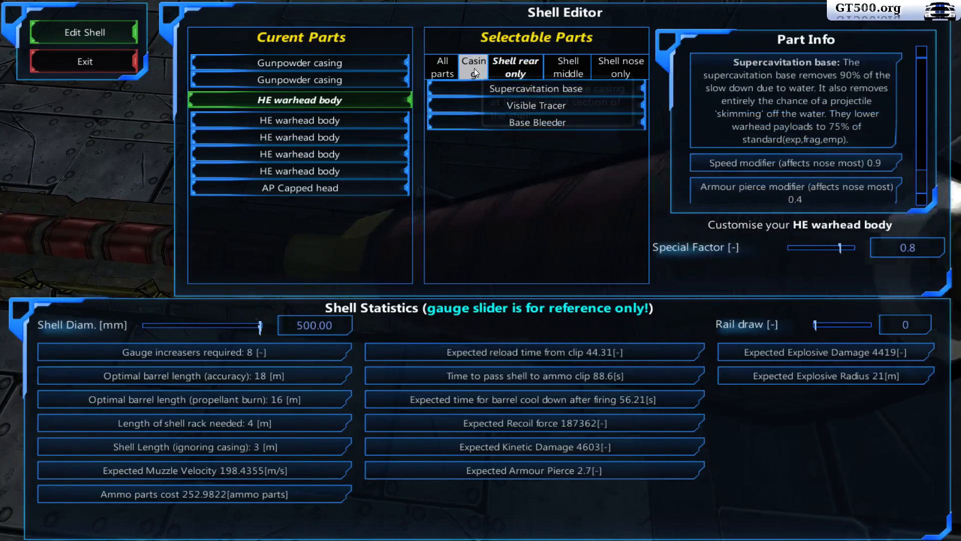
pyautogui.click(535, 89)
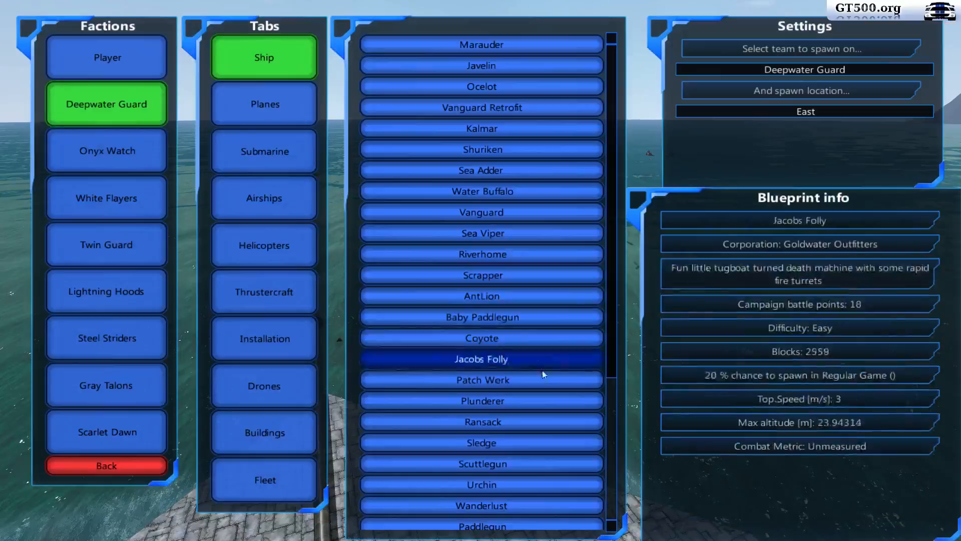
# Step: Spawn the Deepwater Guard ships Jacobs Folly and Ransack as enemy opponents
pyautogui.click(481, 422)
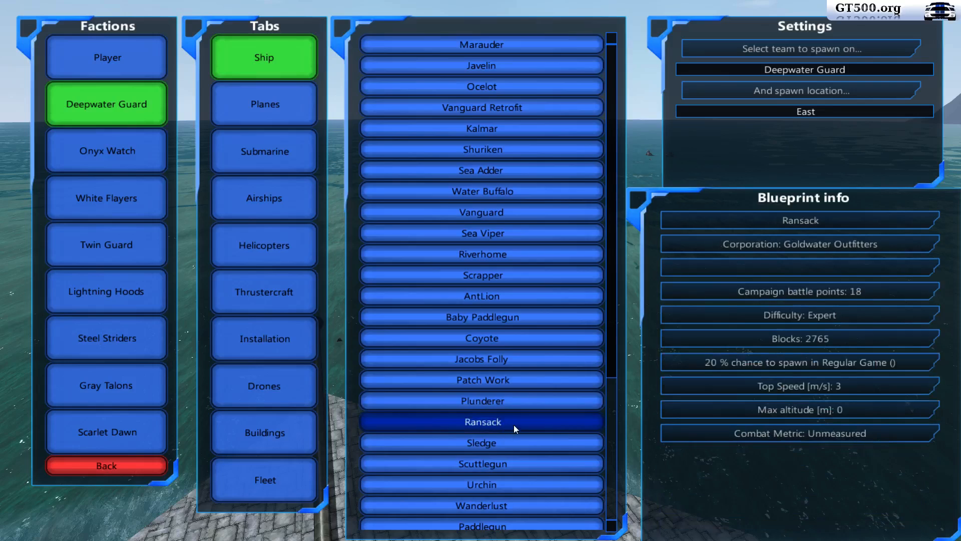
pyautogui.click(482, 401)
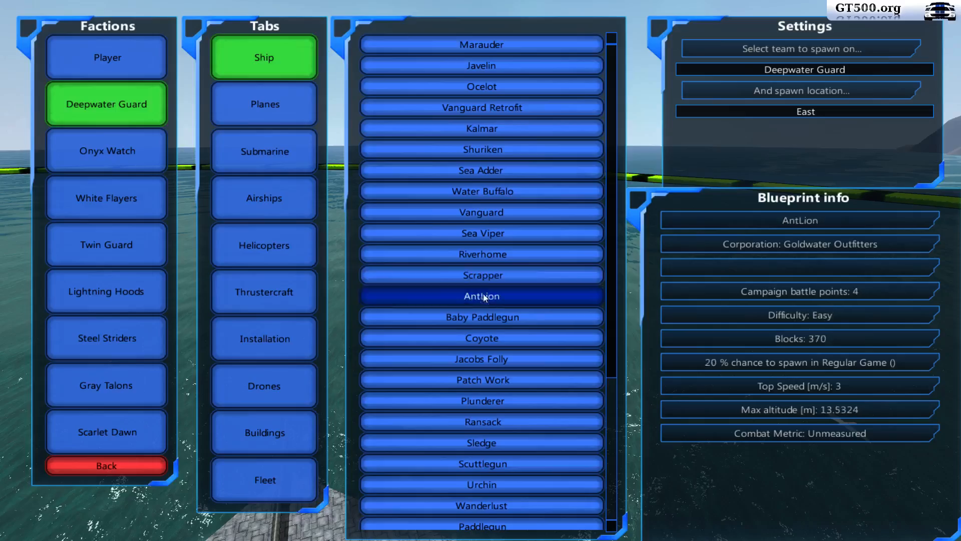
# Step: Spawn the Deepwater Guard AntLion as another enemy opponent
pyautogui.click(481, 400)
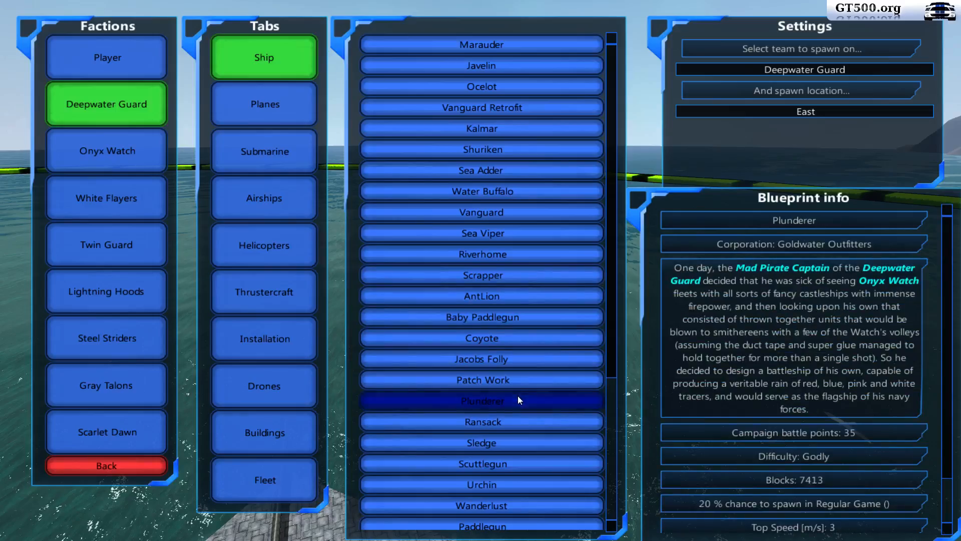